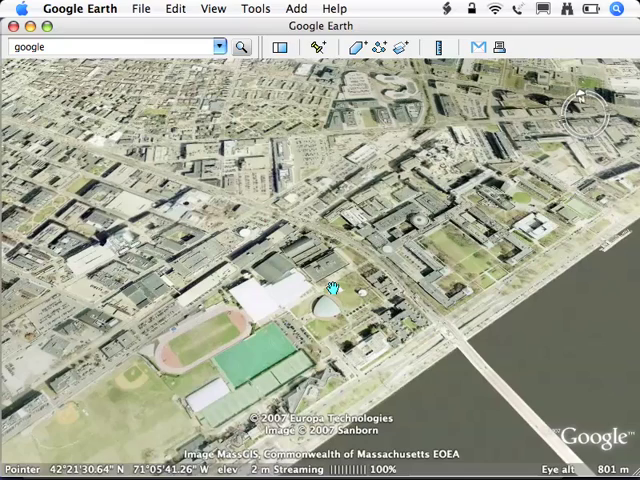
{"action": "mouse_move", "coordinate": [332, 278]}
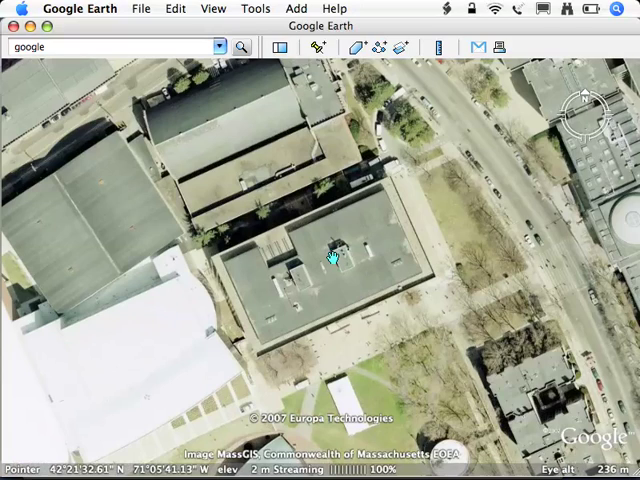
Step: Reset the tilt to a top-down view over the target building
{"action": "left_click", "coordinate": [148, 8]}
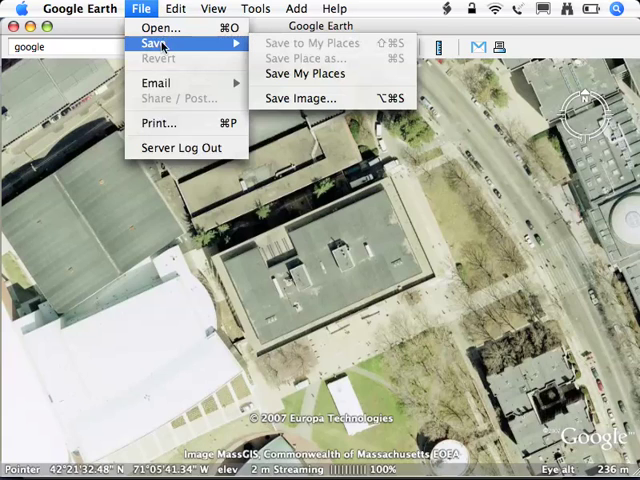
Step: Save the overhead view as an image named 'ourroof' in the Images folder
{"action": "left_click", "coordinate": [300, 96]}
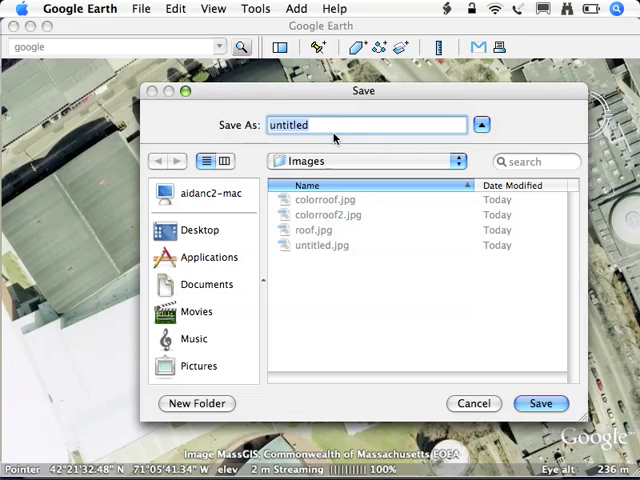
{"action": "type", "text": "ourroof"}
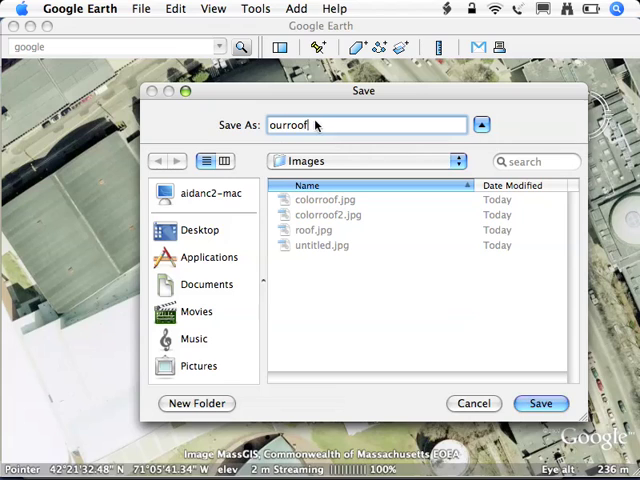
{"action": "left_click", "coordinate": [546, 404]}
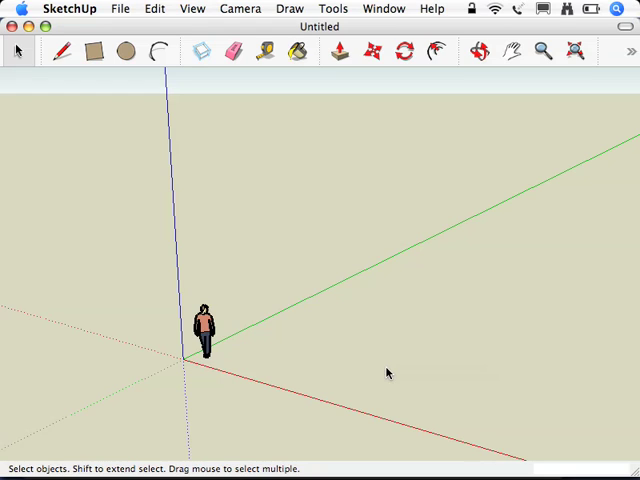
{"action": "mouse_move", "coordinate": [628, 52]}
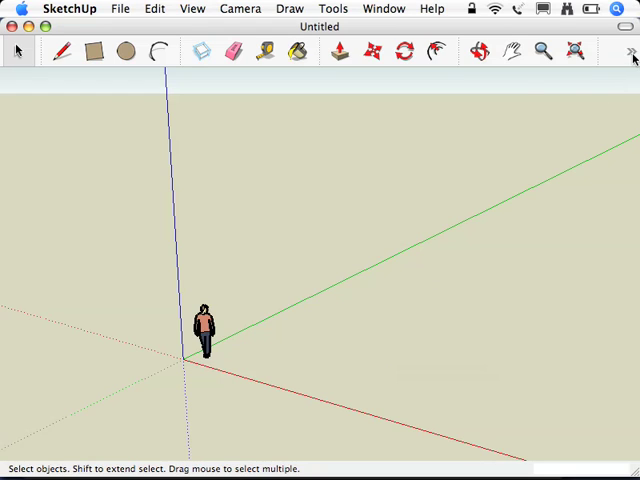
Step: Import the current Google Earth view as an aerial snapshot and select it
{"action": "left_click", "coordinate": [632, 52]}
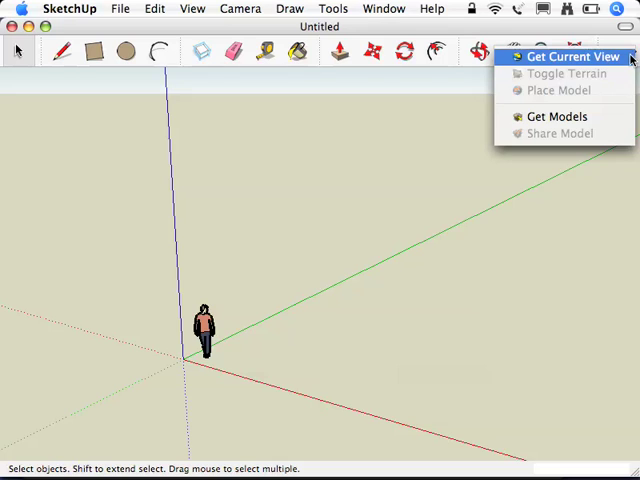
{"action": "left_click", "coordinate": [560, 56]}
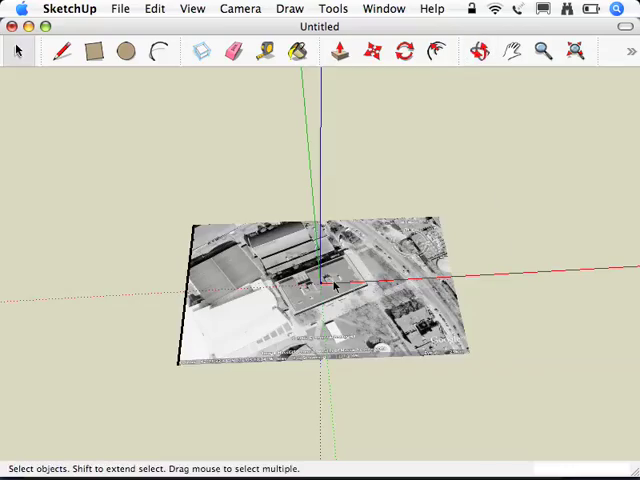
{"action": "left_click", "coordinate": [480, 52]}
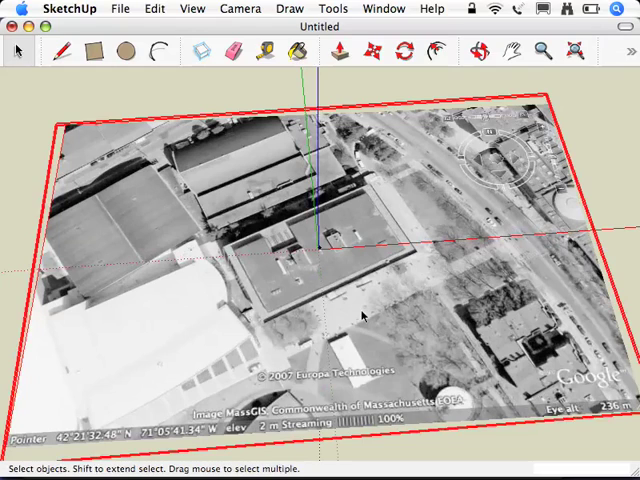
Step: Unlock the aerial snapshot group and return to the Select tool
{"action": "right_click", "coordinate": [364, 316]}
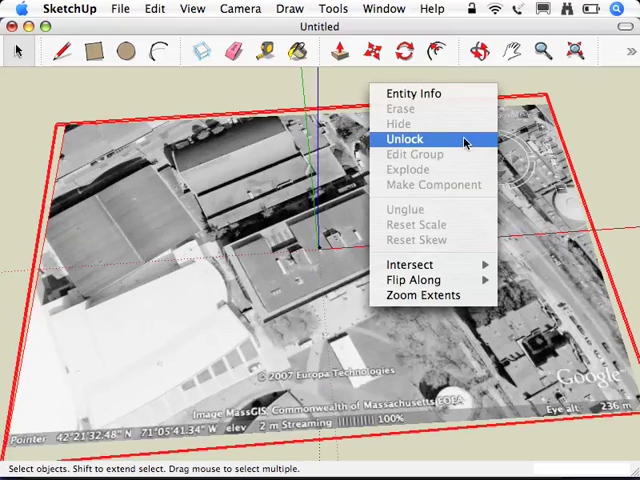
{"action": "left_click", "coordinate": [404, 138]}
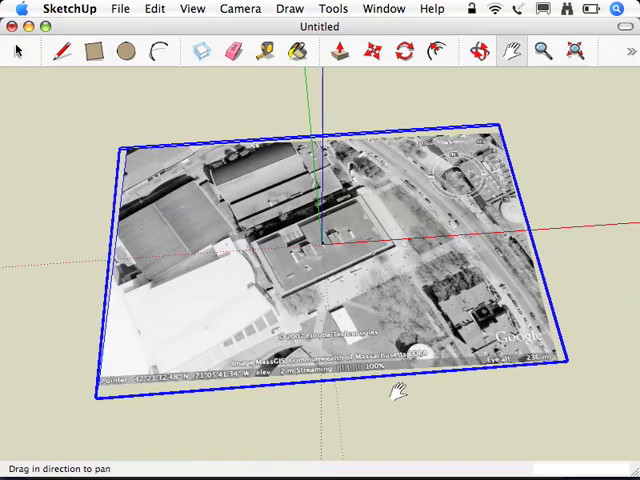
{"action": "left_click", "coordinate": [20, 48]}
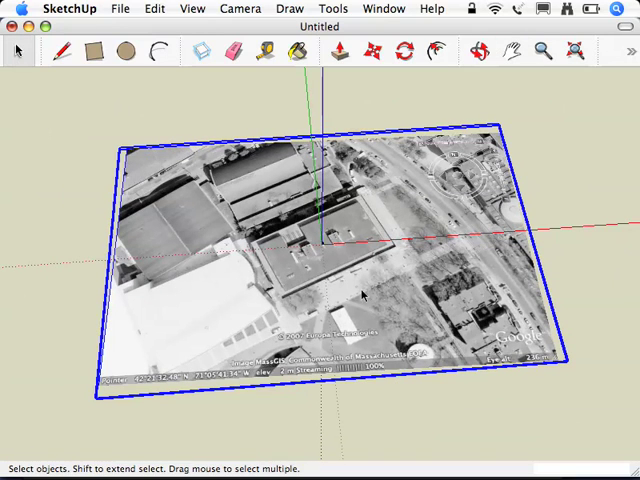
{"action": "mouse_move", "coordinate": [338, 270]}
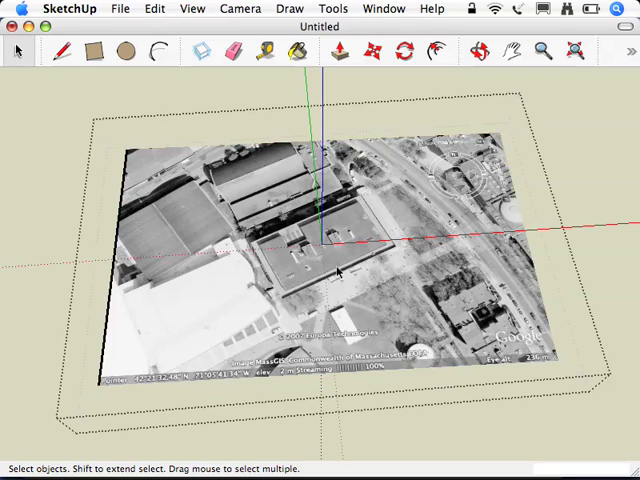
{"action": "left_click", "coordinate": [480, 52]}
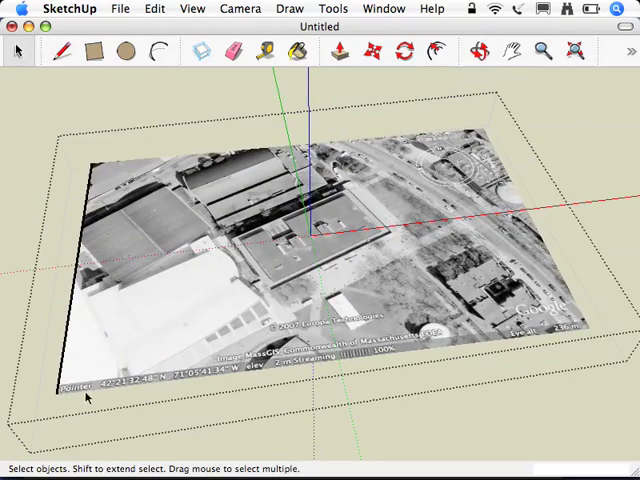
{"action": "mouse_move", "coordinate": [430, 118]}
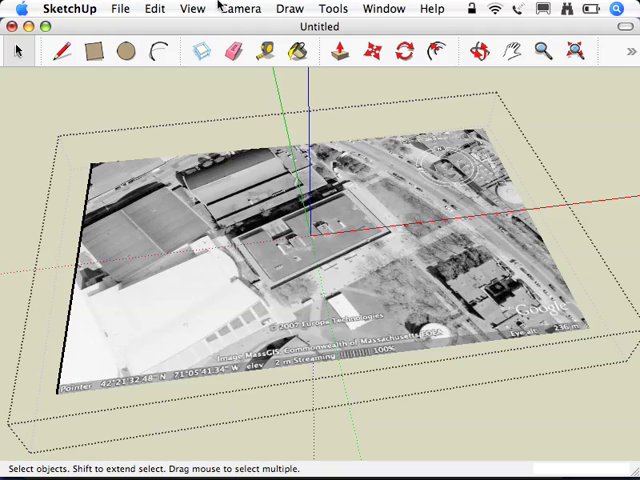
Step: Turn on Hidden Geometry so the snapshot's concealed edges show
{"action": "left_click", "coordinate": [194, 8]}
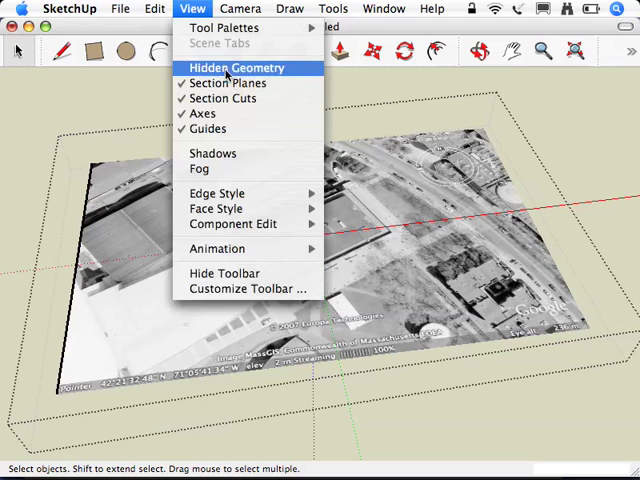
{"action": "left_click", "coordinate": [234, 68]}
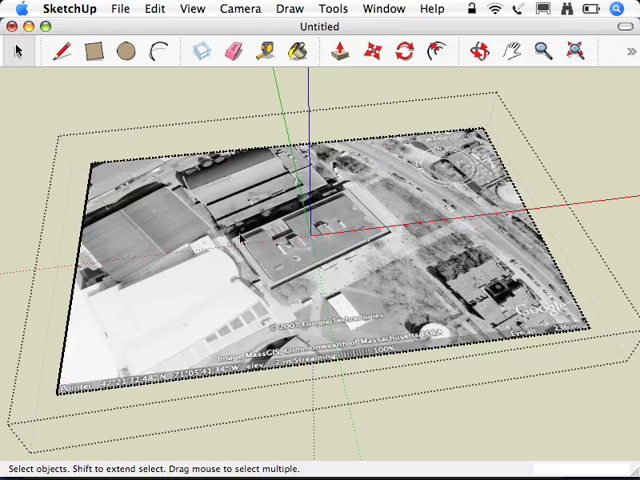
{"action": "mouse_move", "coordinate": [184, 90]}
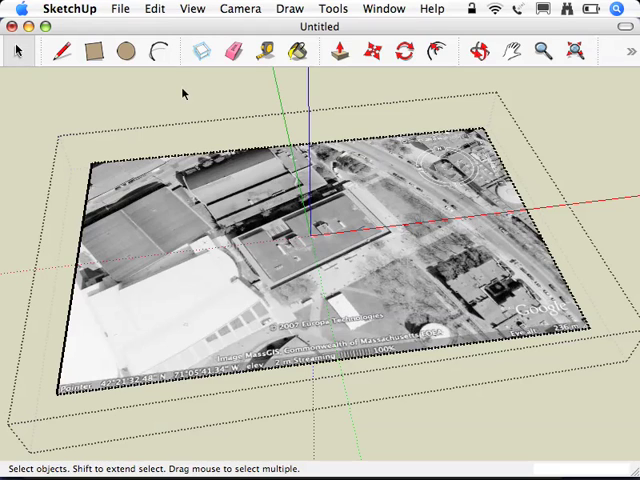
Step: Import ourroof.jpg as a texture image to place on the terrain rectangle
{"action": "left_click", "coordinate": [120, 8]}
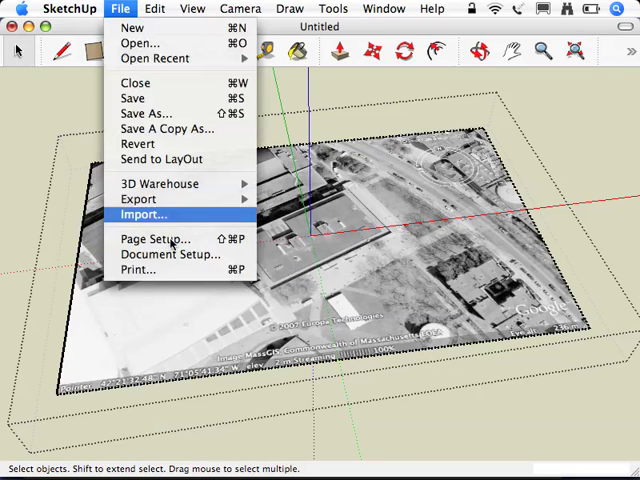
{"action": "left_click", "coordinate": [144, 214]}
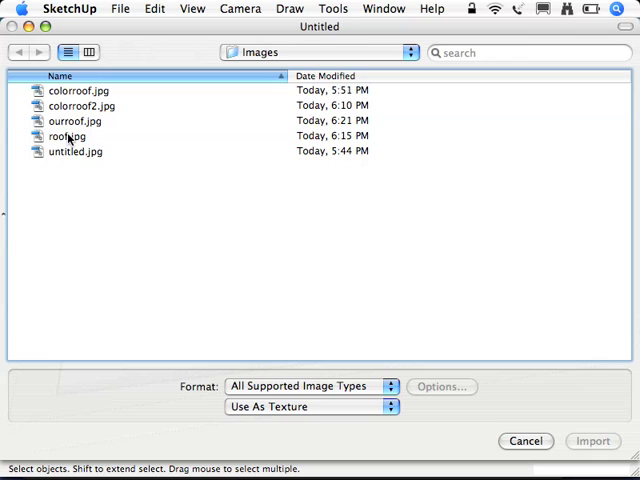
{"action": "left_click", "coordinate": [74, 120]}
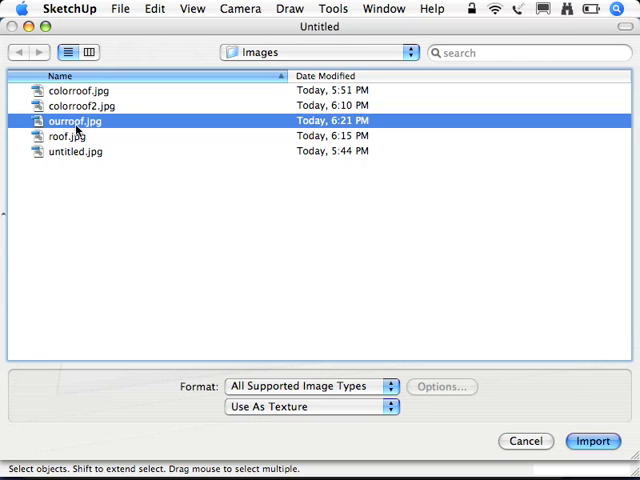
{"action": "mouse_move", "coordinate": [380, 392]}
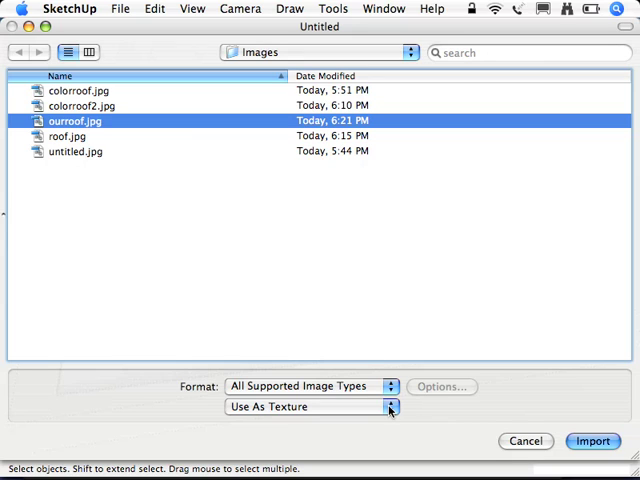
{"action": "left_click", "coordinate": [310, 408]}
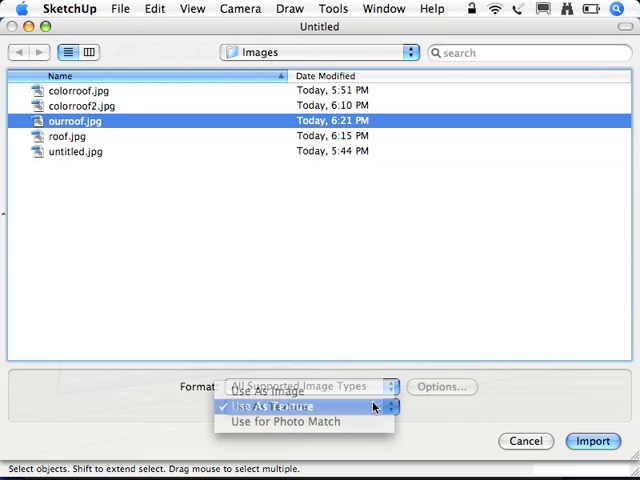
{"action": "left_click", "coordinate": [284, 404]}
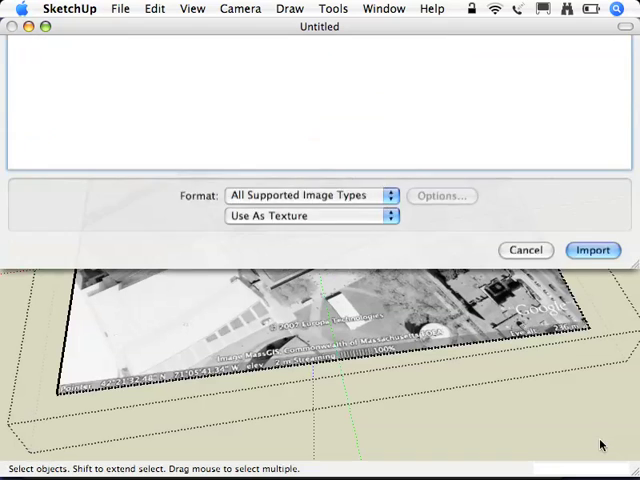
{"action": "left_click", "coordinate": [592, 250]}
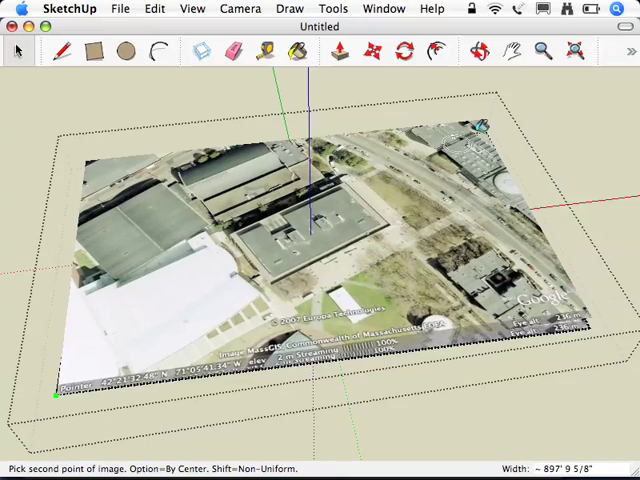
{"action": "mouse_move", "coordinate": [482, 130]}
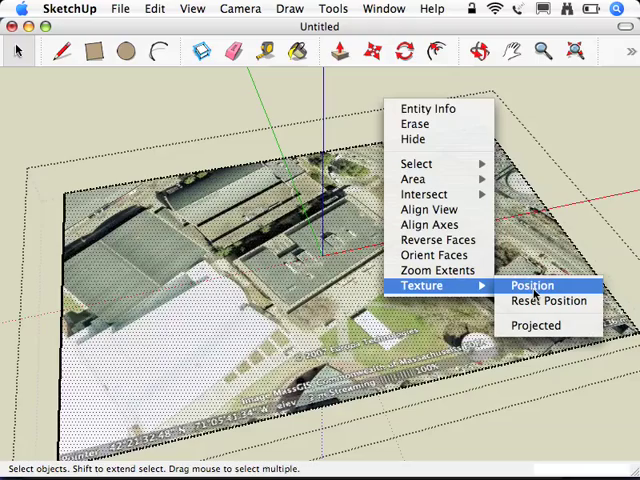
Step: Position the ourroof texture with free pins, stretching its corners to the rectangle, and finish
{"action": "left_click", "coordinate": [532, 284]}
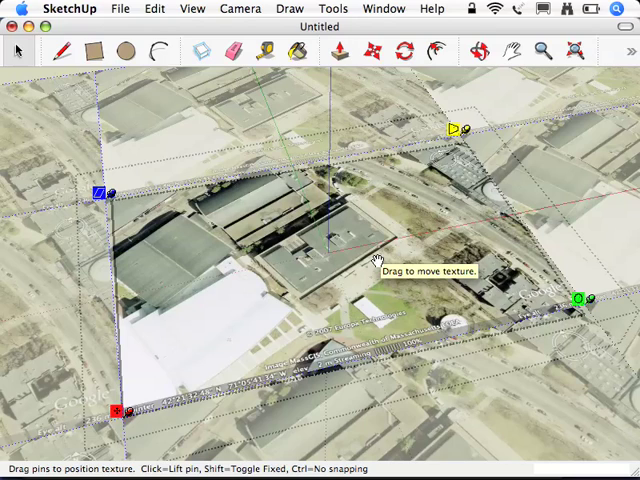
{"action": "right_click", "coordinate": [376, 258]}
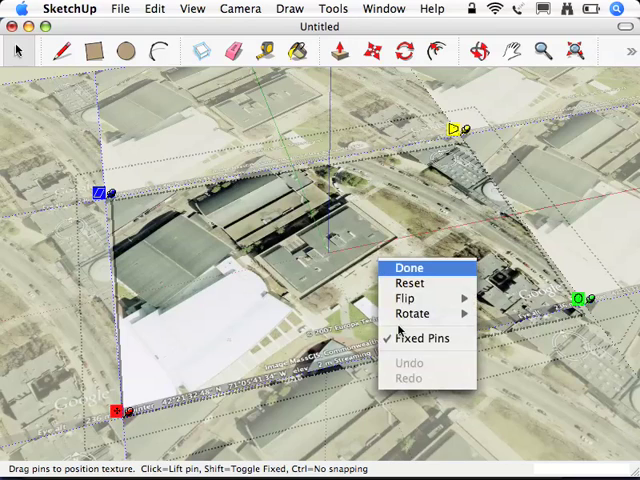
{"action": "left_click", "coordinate": [408, 268]}
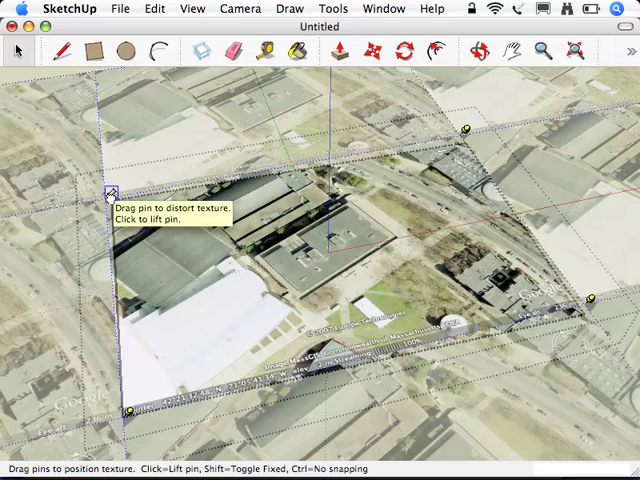
{"action": "left_click", "coordinate": [110, 196]}
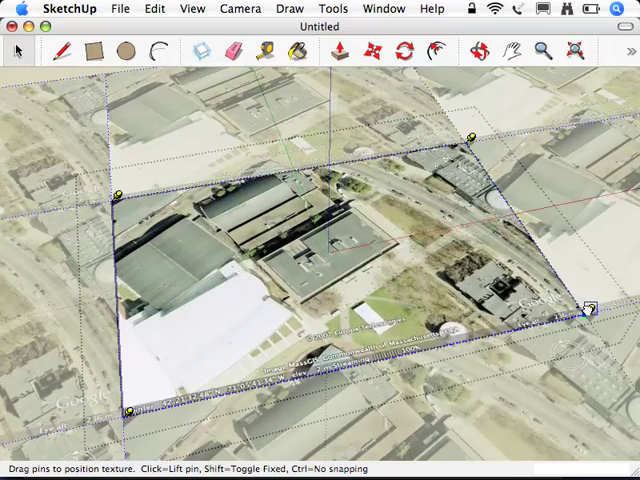
{"action": "mouse_move", "coordinate": [610, 256]}
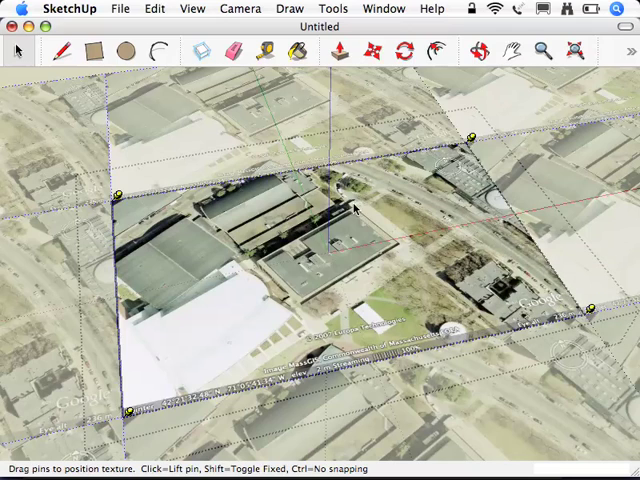
{"action": "right_click", "coordinate": [356, 208]}
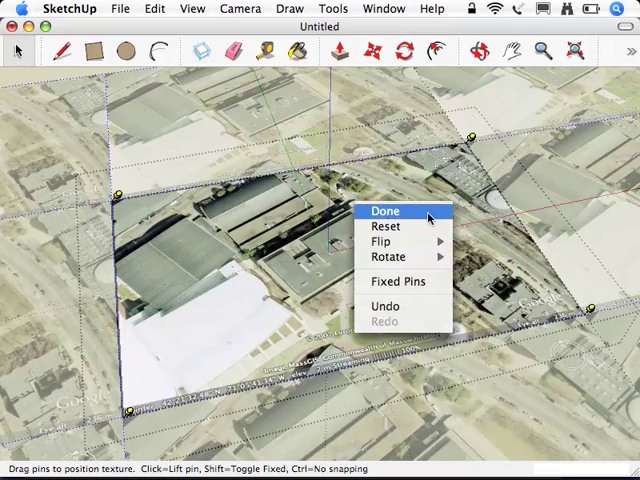
{"action": "left_click", "coordinate": [384, 212]}
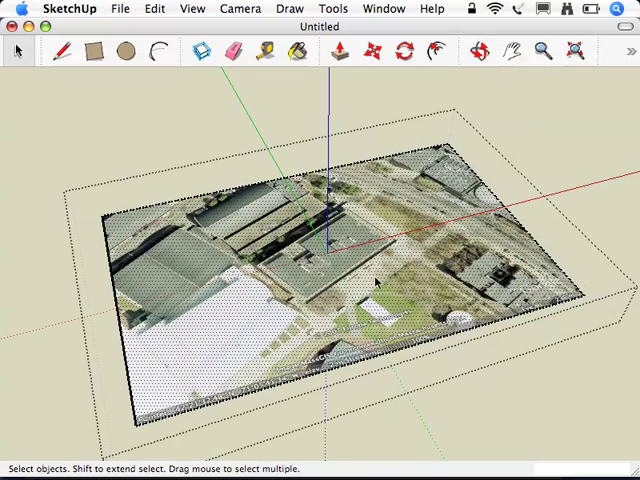
Step: Make the aligned roof image a projected texture on the terrain face
{"action": "right_click", "coordinate": [378, 282]}
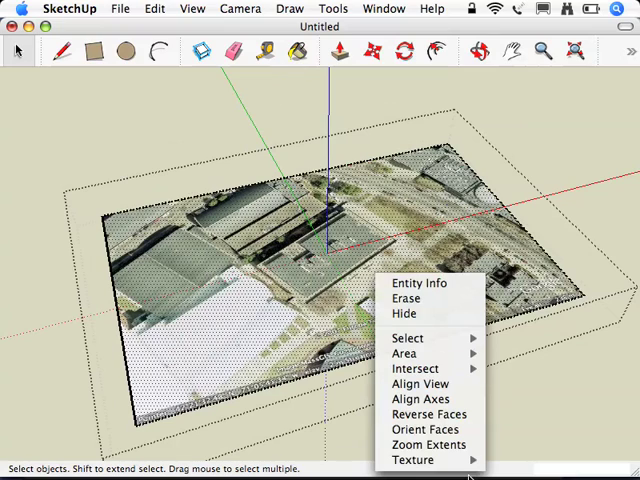
{"action": "mouse_move", "coordinate": [408, 452]}
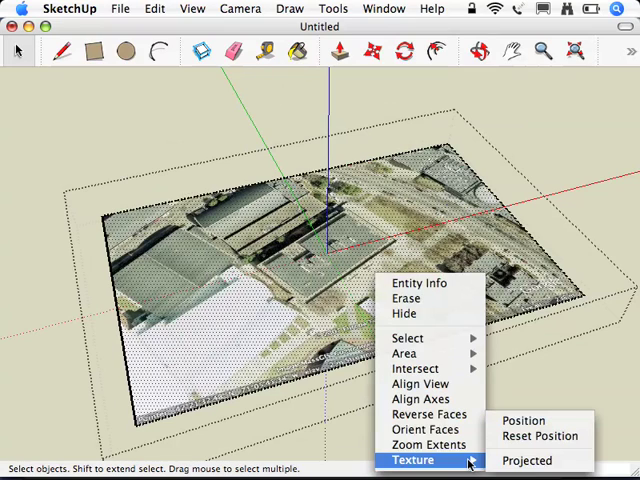
{"action": "mouse_move", "coordinate": [536, 440]}
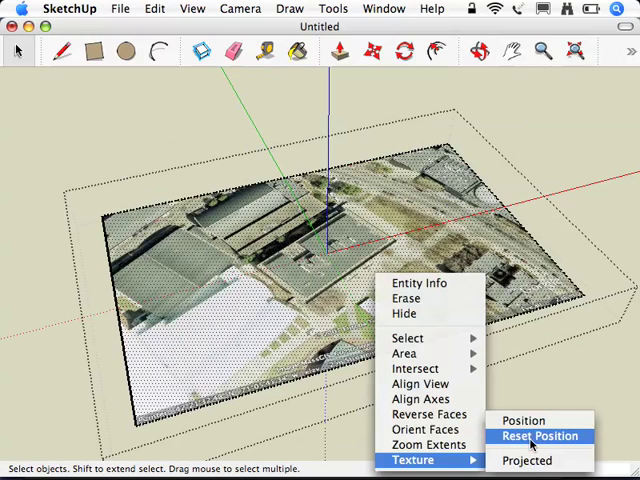
{"action": "left_click", "coordinate": [540, 436]}
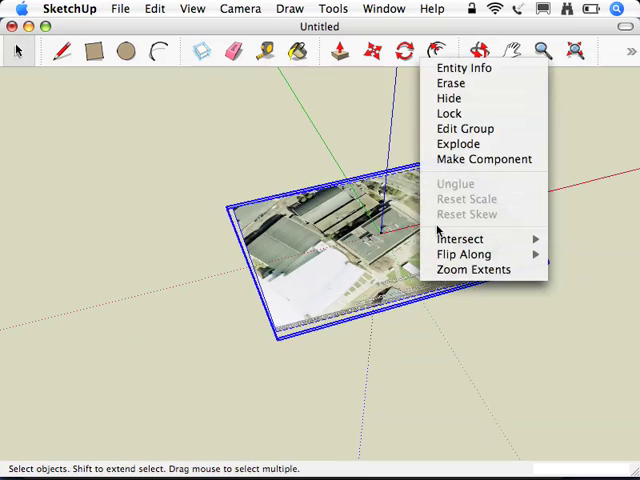
{"action": "mouse_move", "coordinate": [450, 112]}
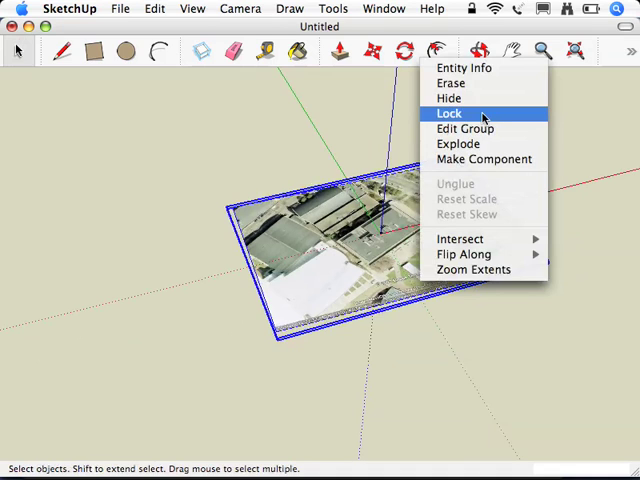
Step: Lock the roof-textured terrain group so it stays fixed
{"action": "left_click", "coordinate": [448, 112]}
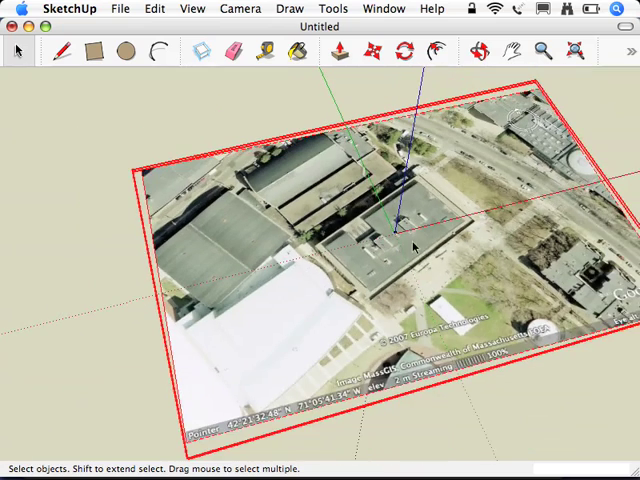
{"action": "mouse_move", "coordinate": [412, 264]}
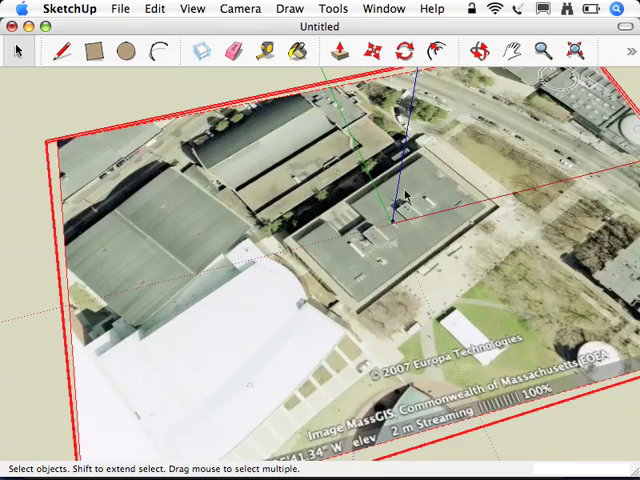
{"action": "mouse_move", "coordinate": [468, 228]}
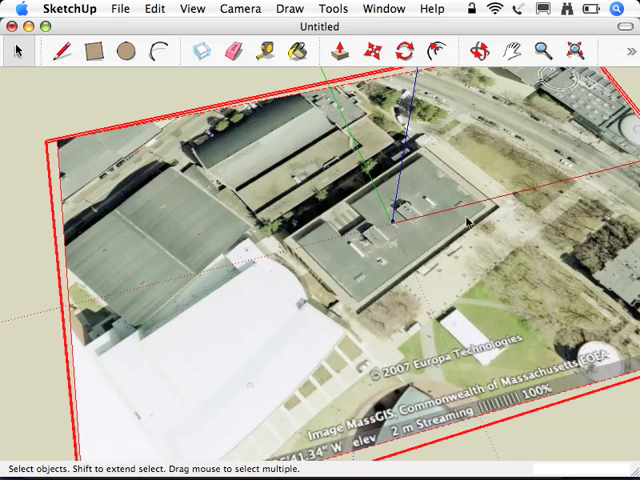
Step: Start the Axes tool to realign the drawing axes with the building edges
{"action": "left_click", "coordinate": [334, 8]}
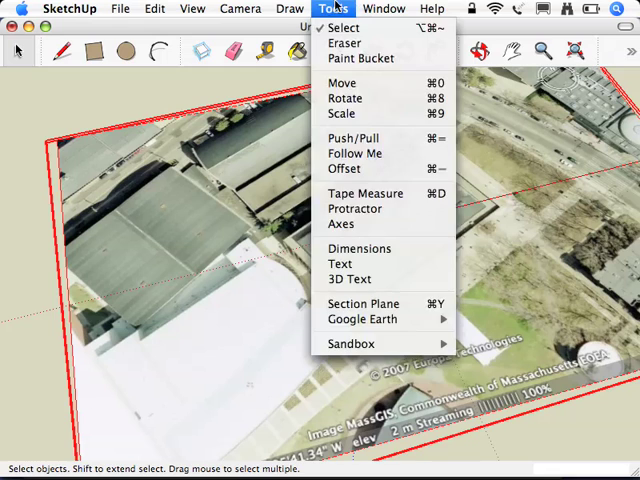
{"action": "mouse_move", "coordinate": [366, 224]}
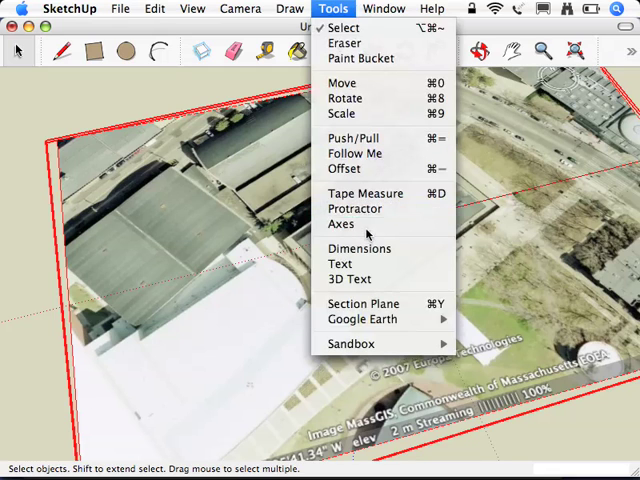
{"action": "left_click", "coordinate": [338, 224]}
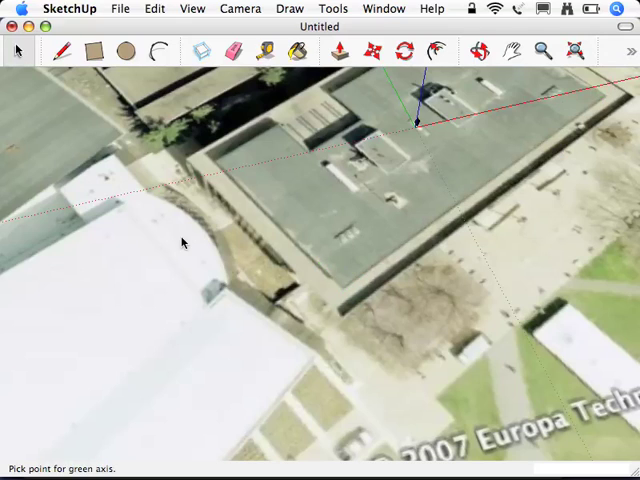
{"action": "mouse_move", "coordinate": [188, 242]}
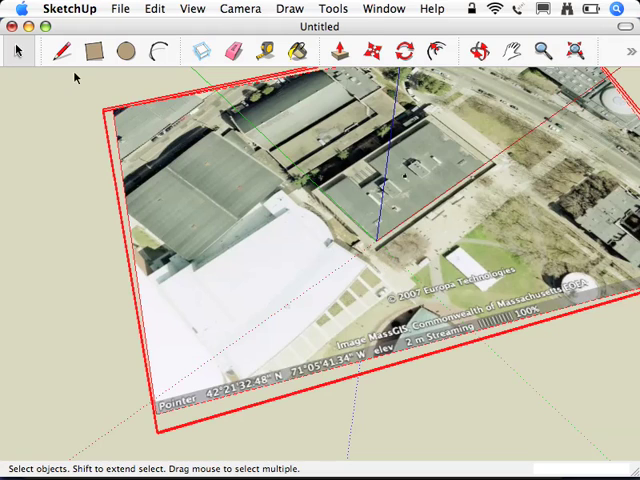
Step: Trace the building footprint on the roof image and pull it up into a tall block
{"action": "left_click", "coordinate": [96, 50]}
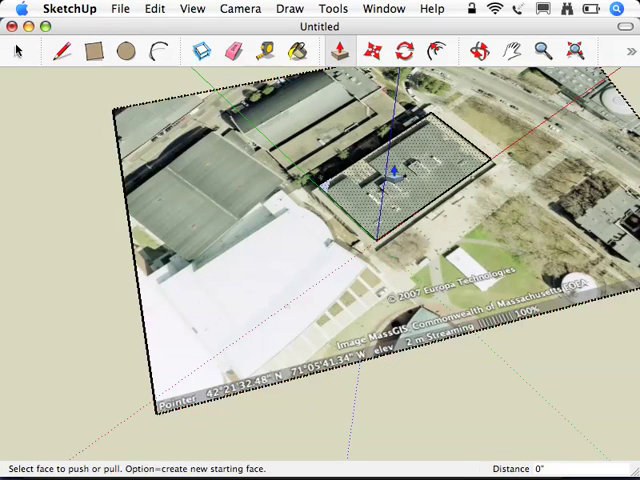
{"action": "left_click_drag", "start_coordinate": [400, 180], "coordinate": [400, 120]}
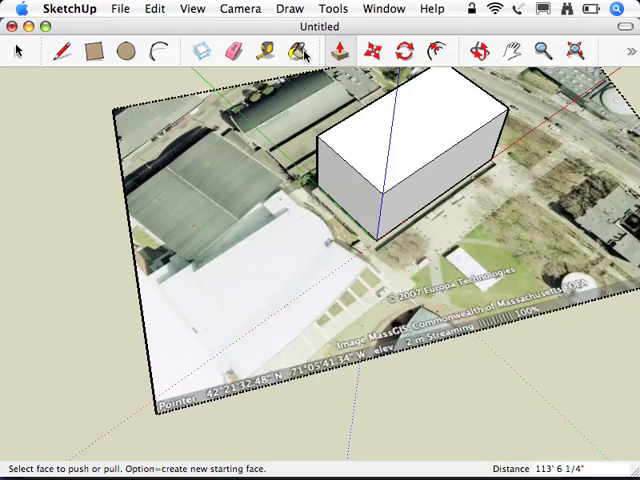
Step: Start the Paint Bucket to sample a texture from the aerial image for the building
{"action": "left_click", "coordinate": [294, 50]}
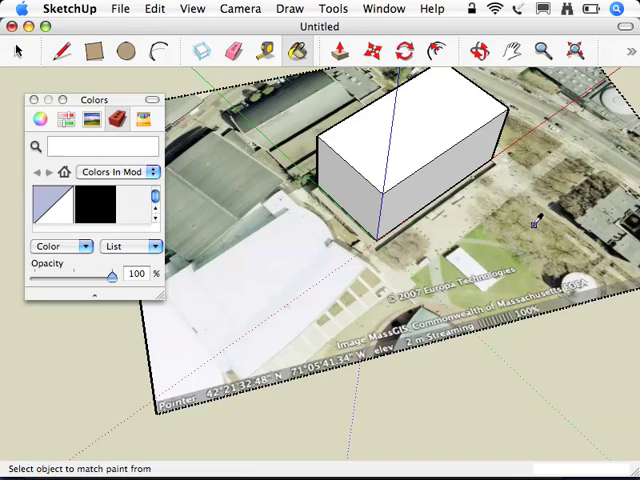
{"action": "mouse_move", "coordinate": [538, 212]}
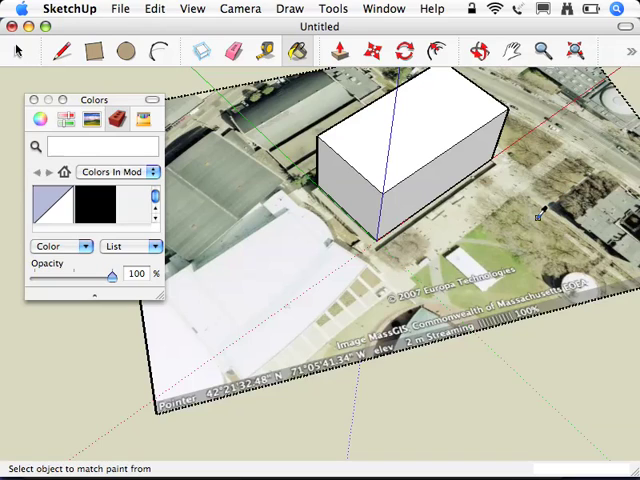